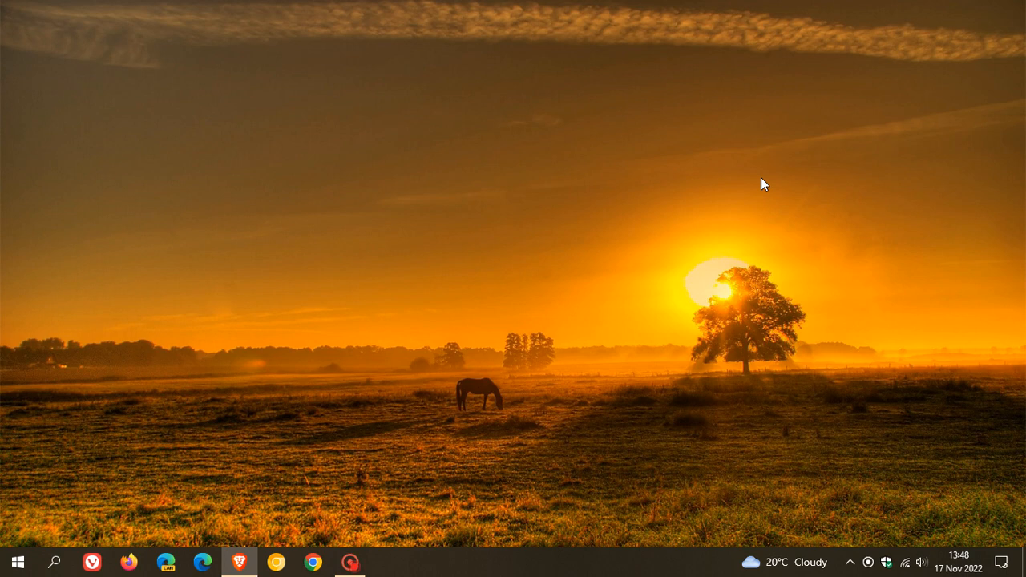
mouse_move(610, 286)
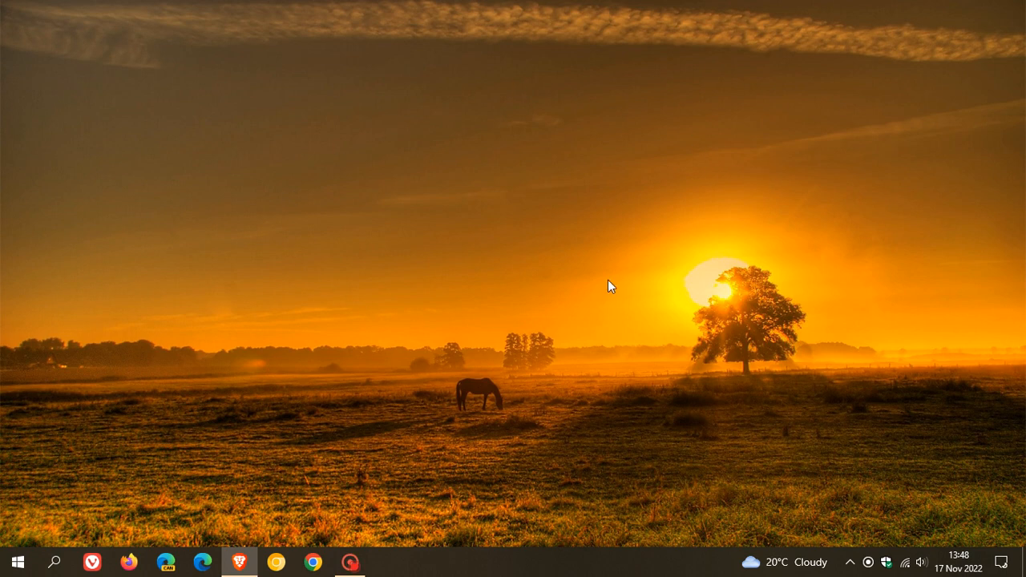
mouse_move(585, 573)
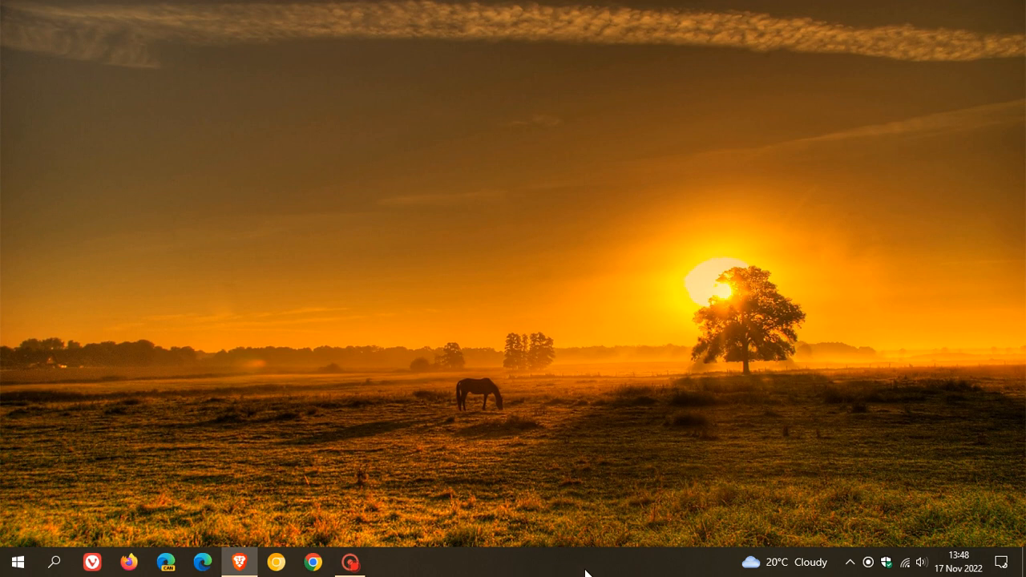
mouse_move(563, 566)
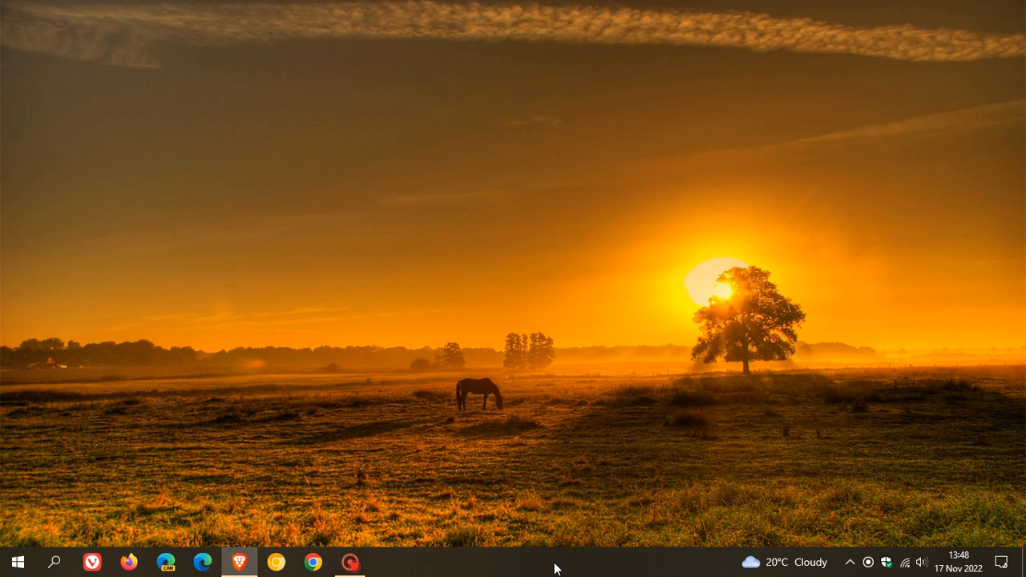
mouse_move(541, 251)
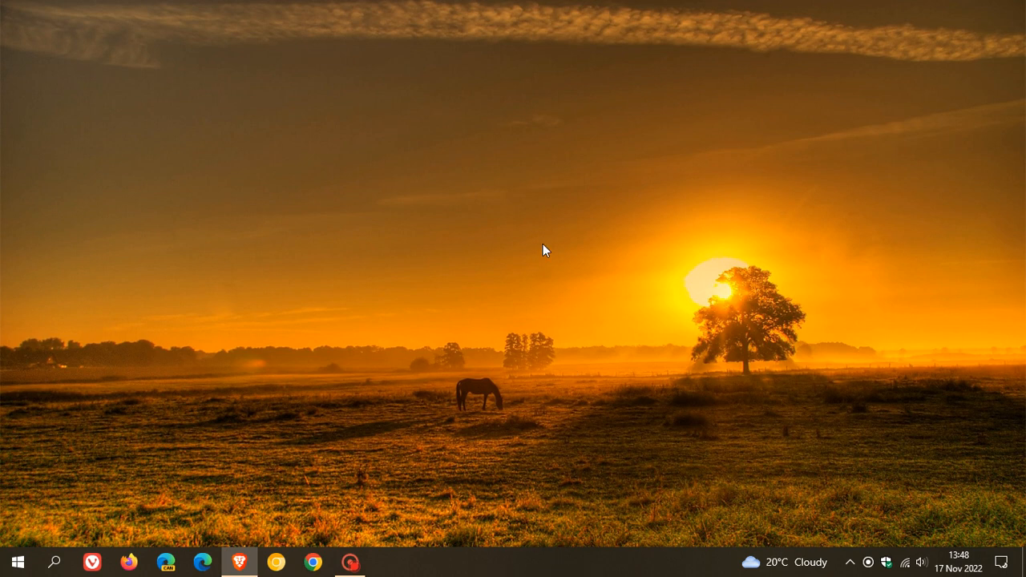
mouse_move(534, 352)
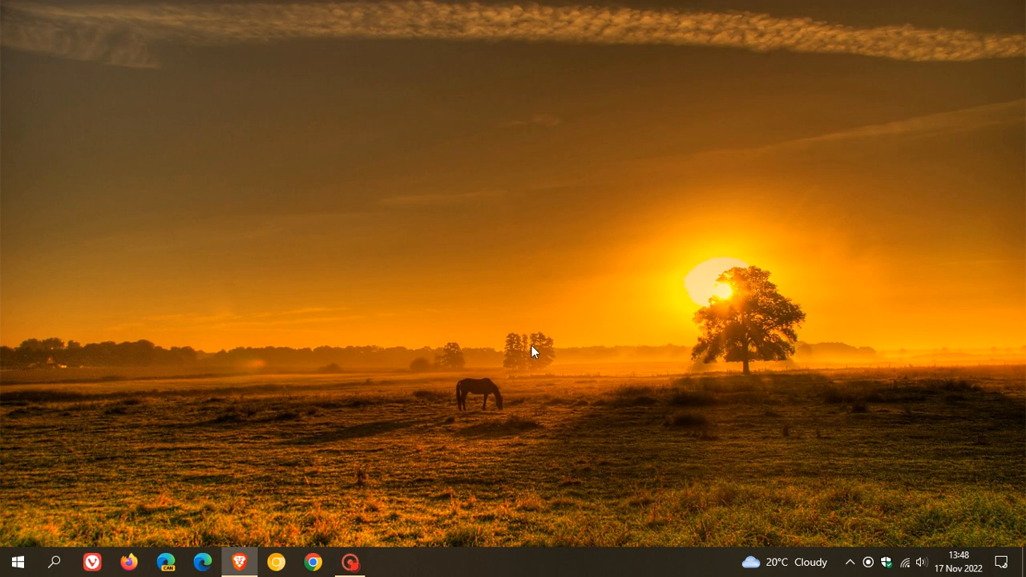
mouse_move(552, 270)
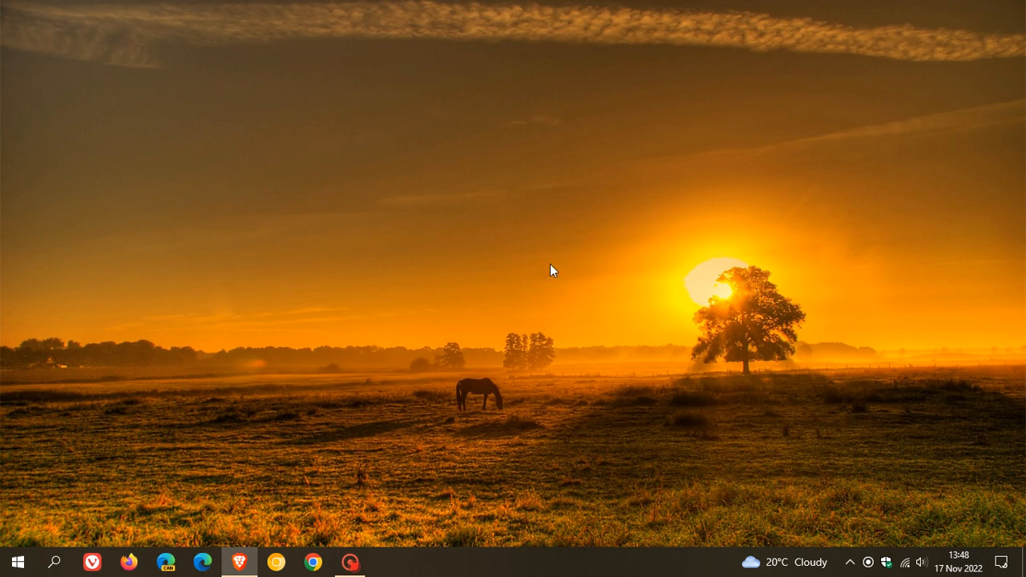
mouse_move(556, 254)
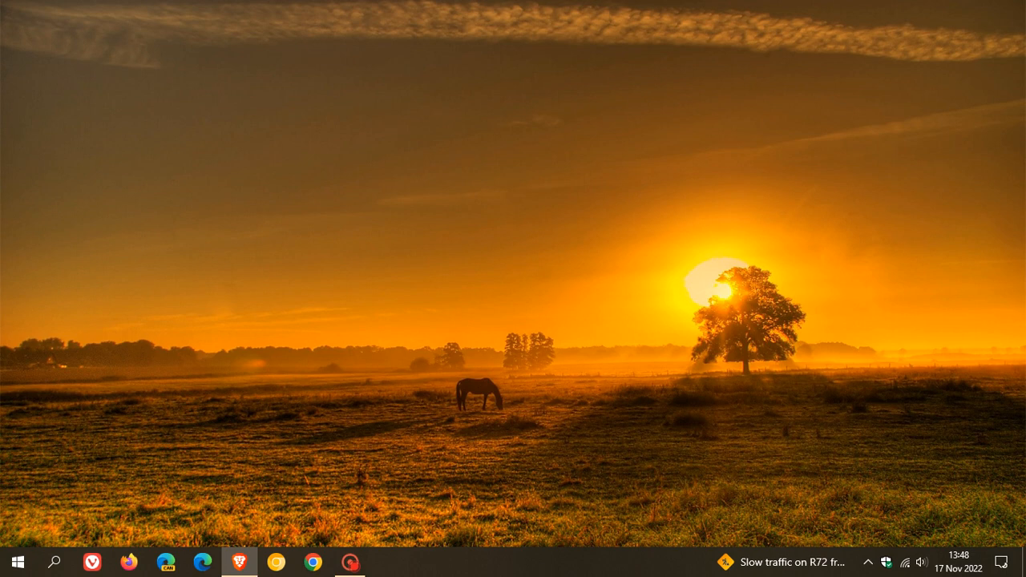
mouse_move(448, 226)
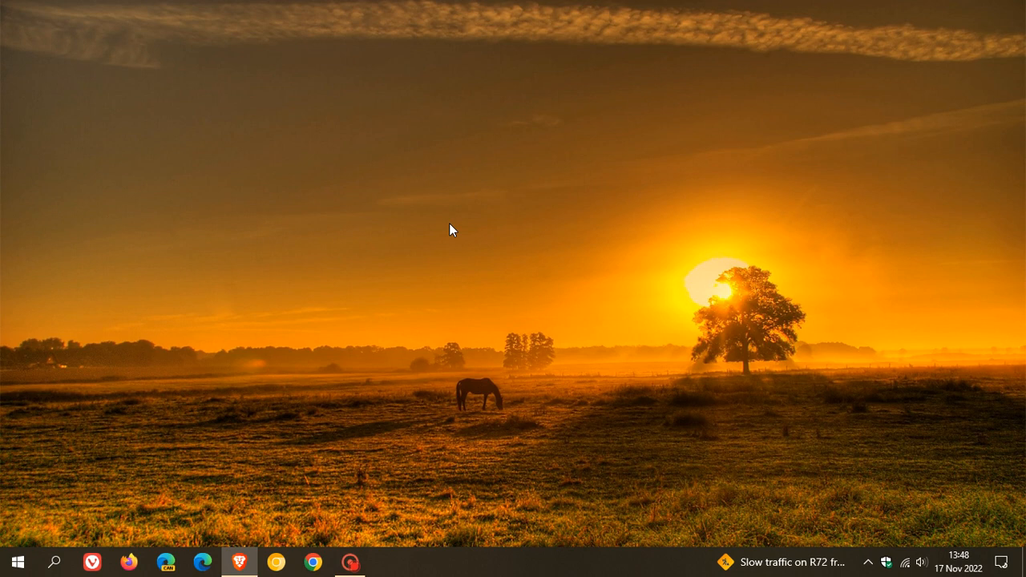
mouse_move(492, 247)
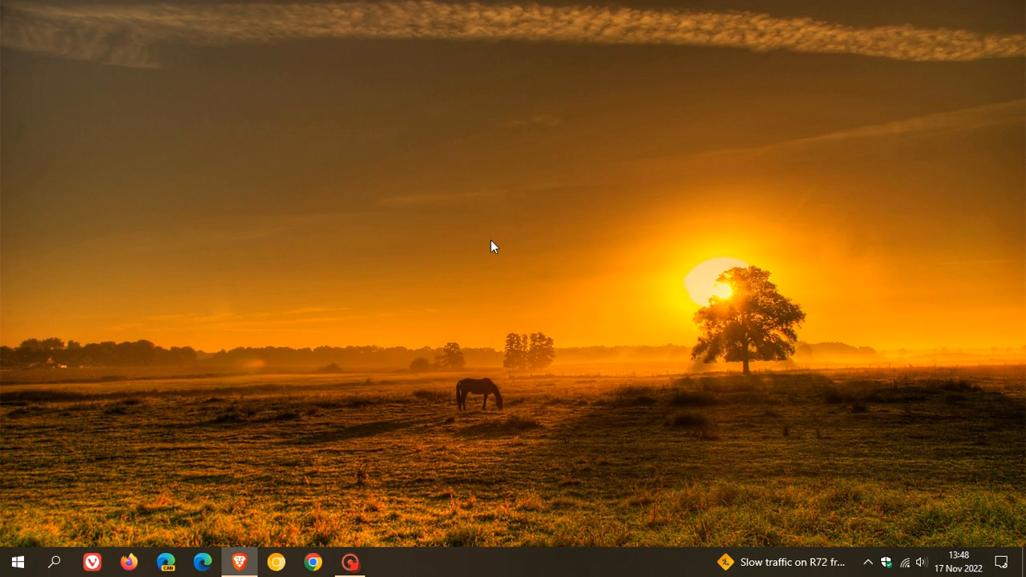
mouse_move(495, 250)
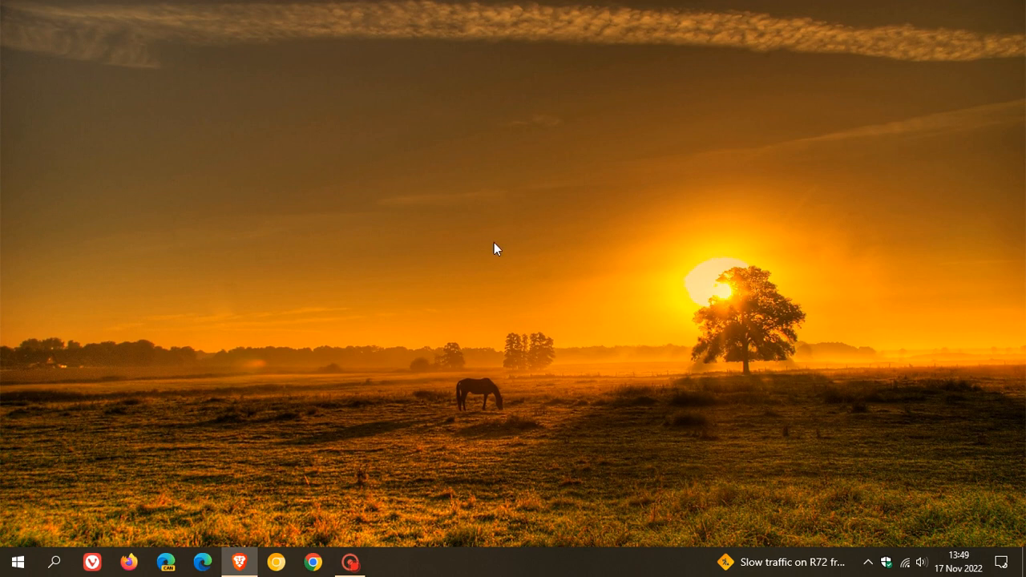
- Open the Start menu's Power menu to show Sleep, Hibernate, Shut down and Restart
click(18, 562)
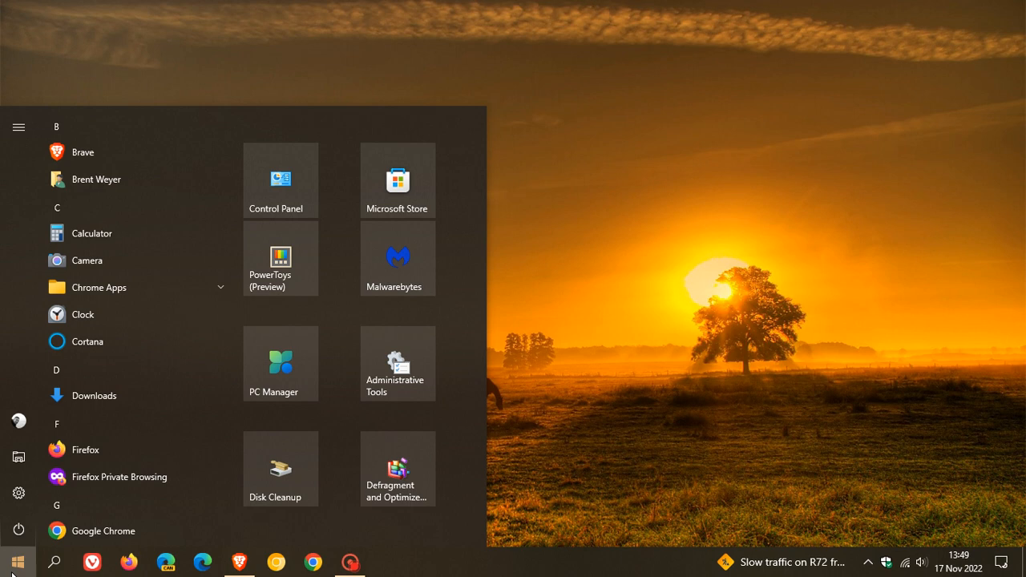
click(18, 526)
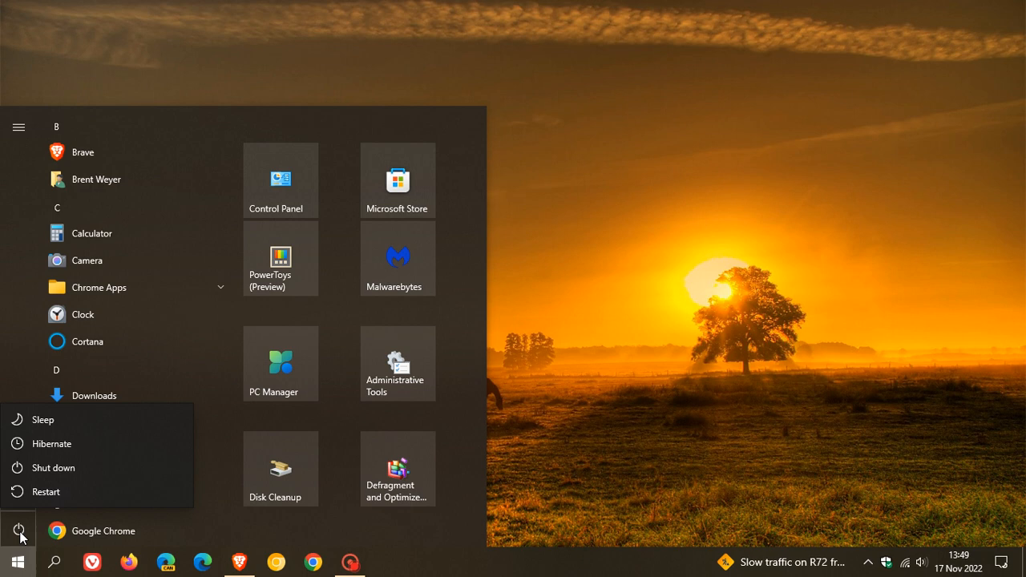
mouse_move(79, 491)
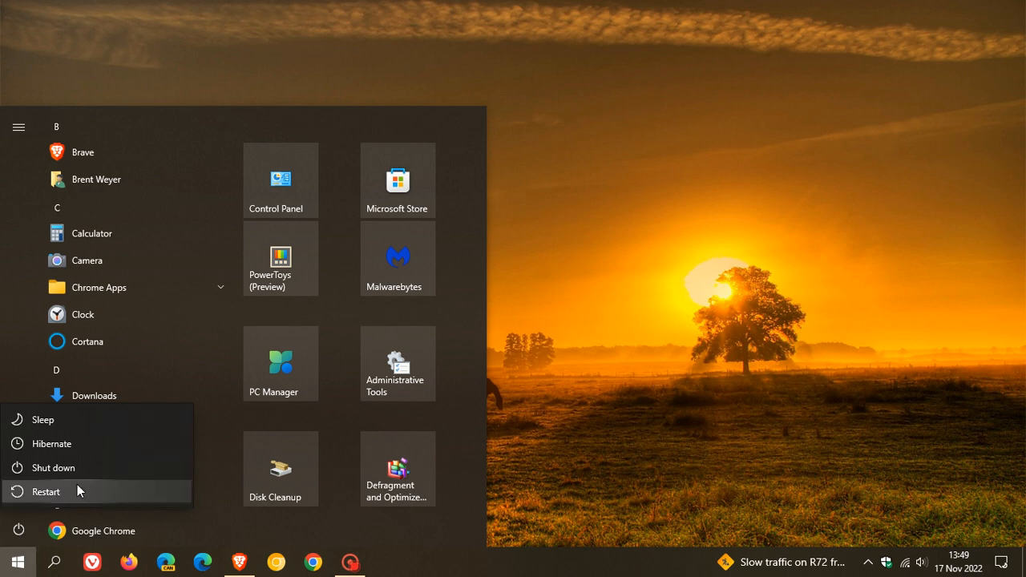
mouse_move(627, 332)
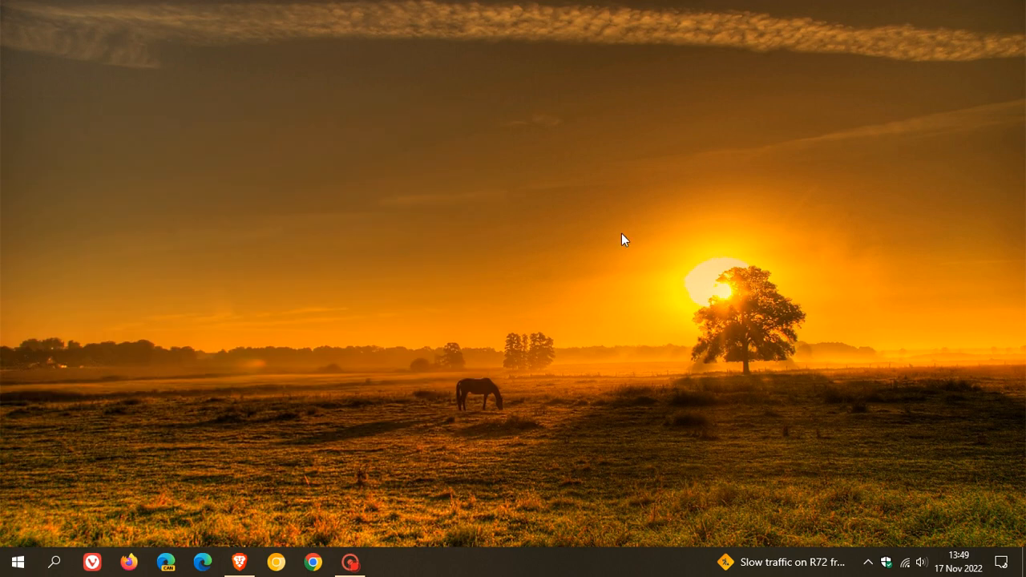
mouse_move(591, 247)
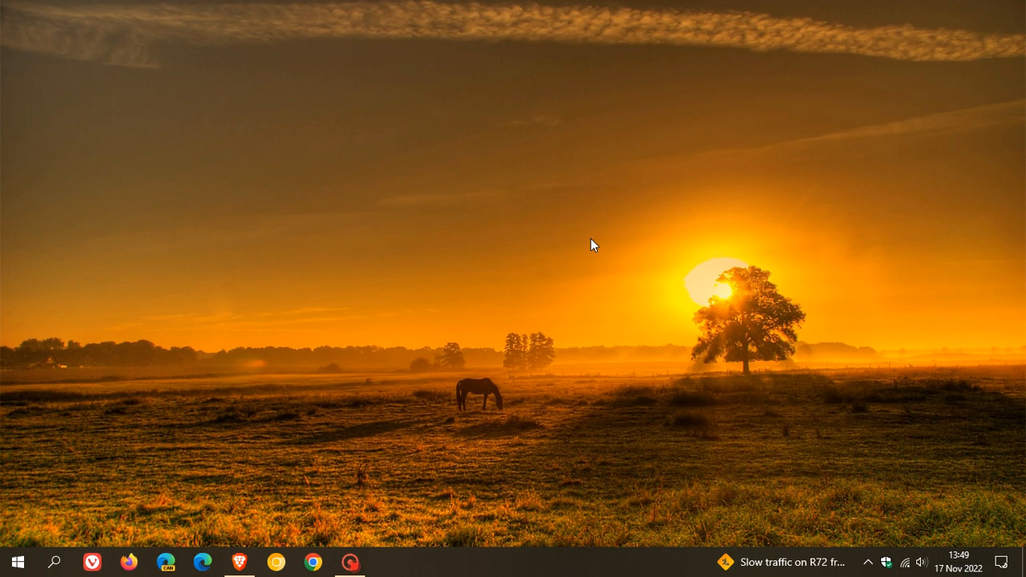
mouse_move(619, 337)
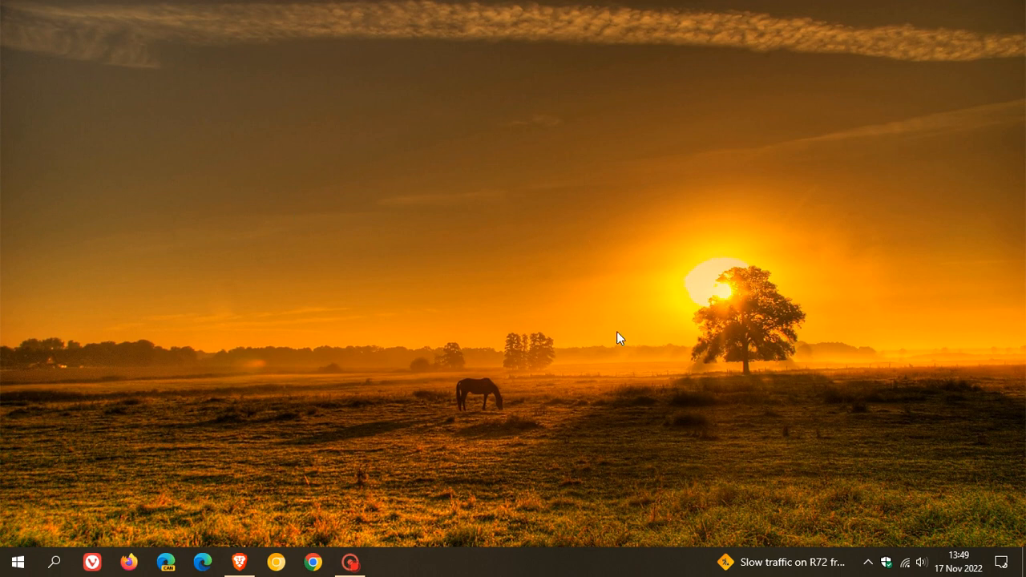
mouse_move(597, 333)
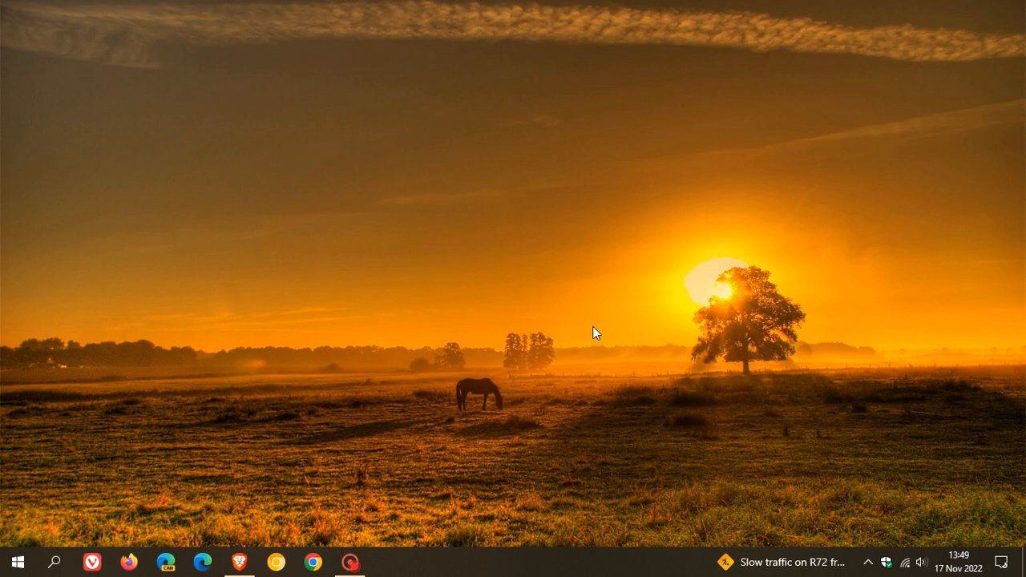
mouse_move(547, 291)
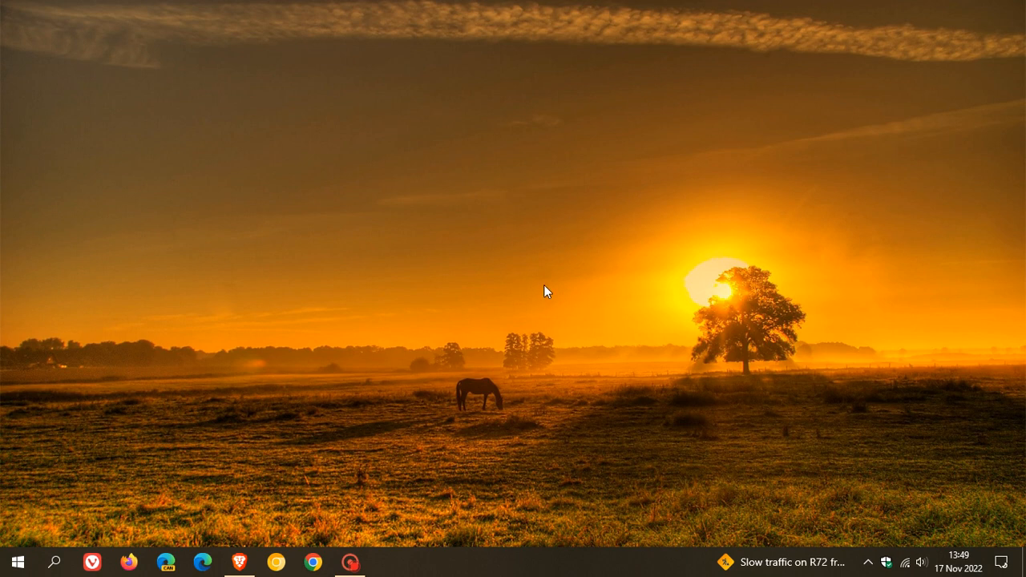
mouse_move(619, 267)
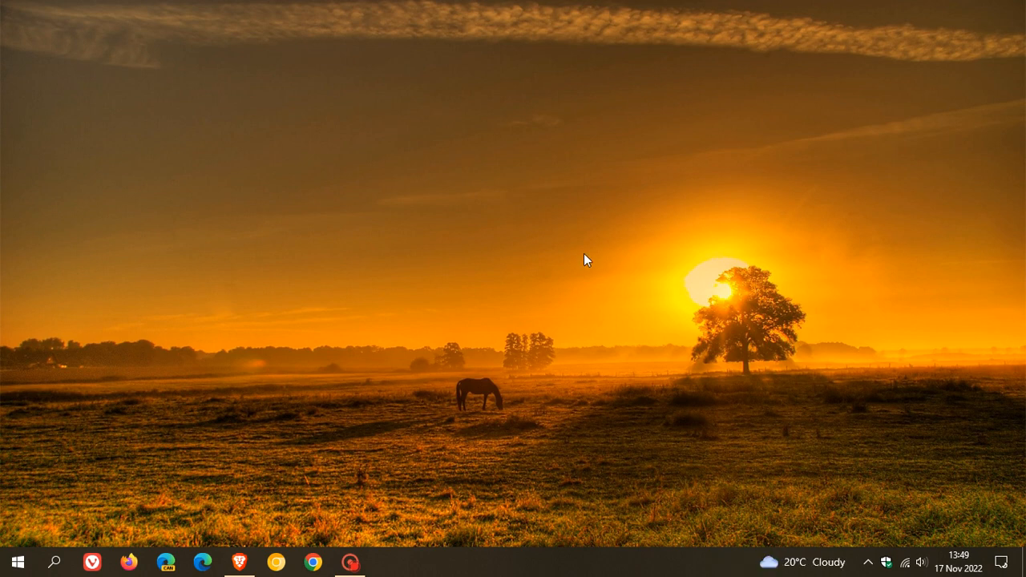
click(12, 560)
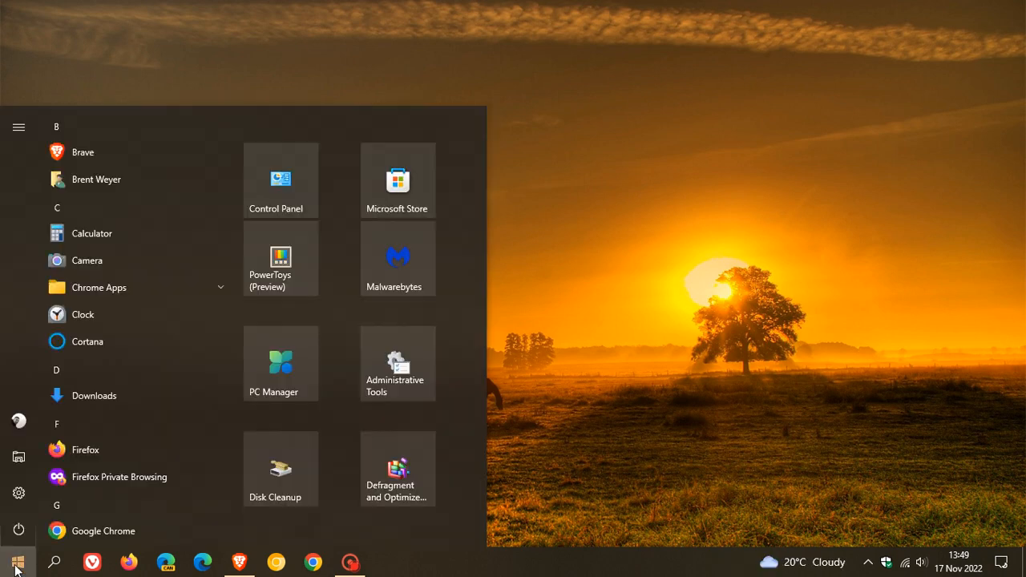
click(19, 523)
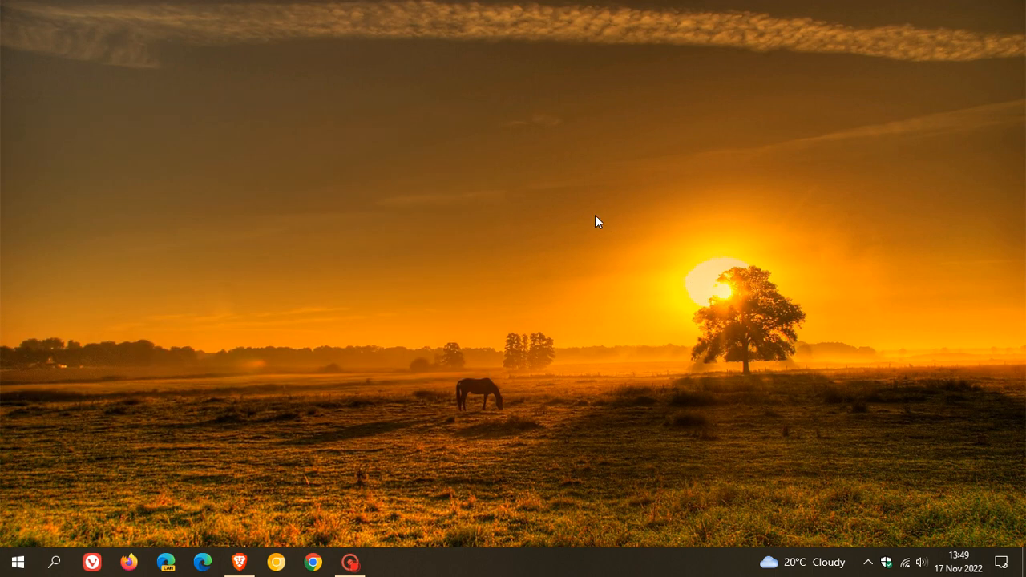
mouse_move(575, 265)
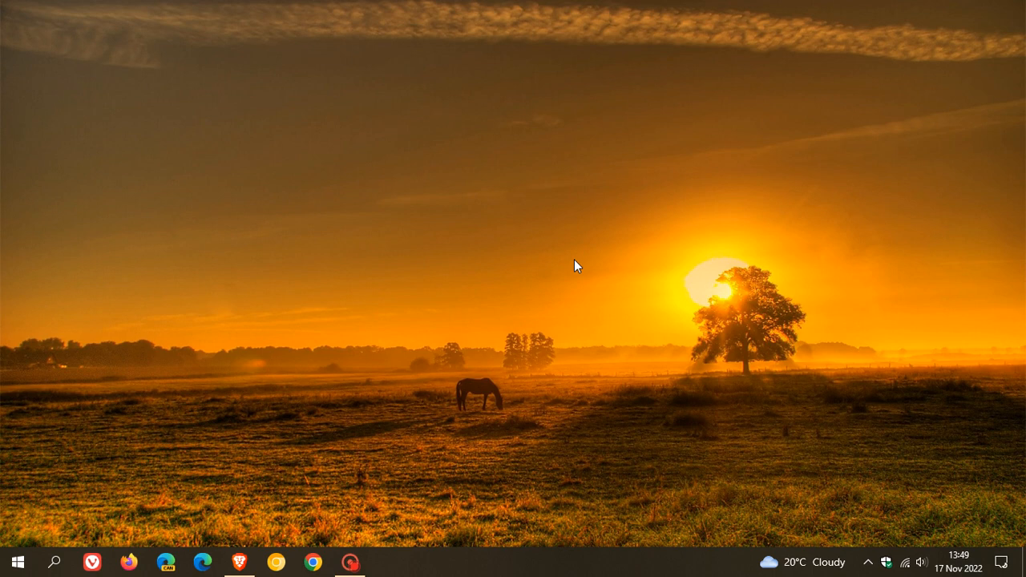
mouse_move(587, 210)
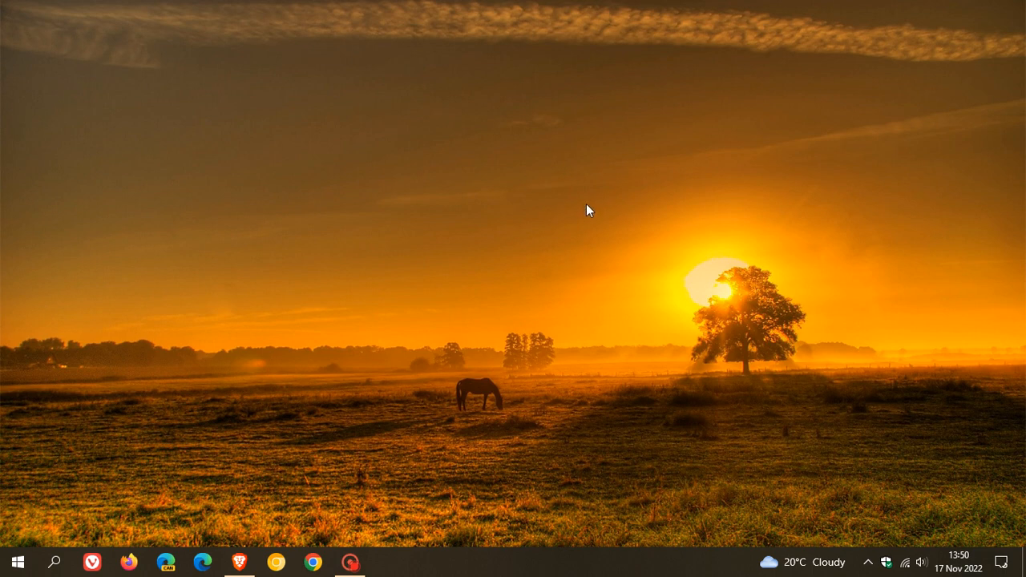
mouse_move(552, 297)
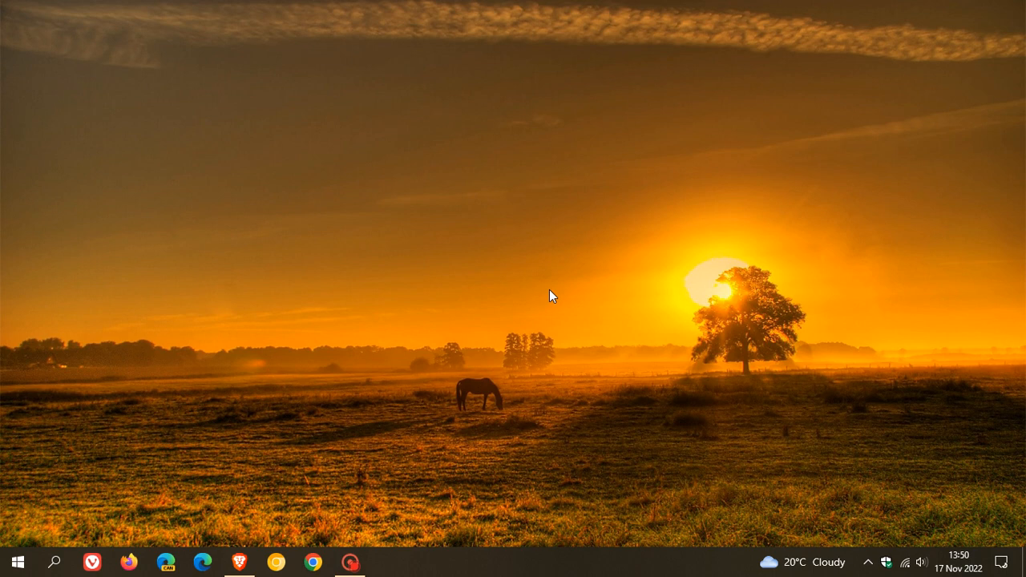
mouse_move(545, 254)
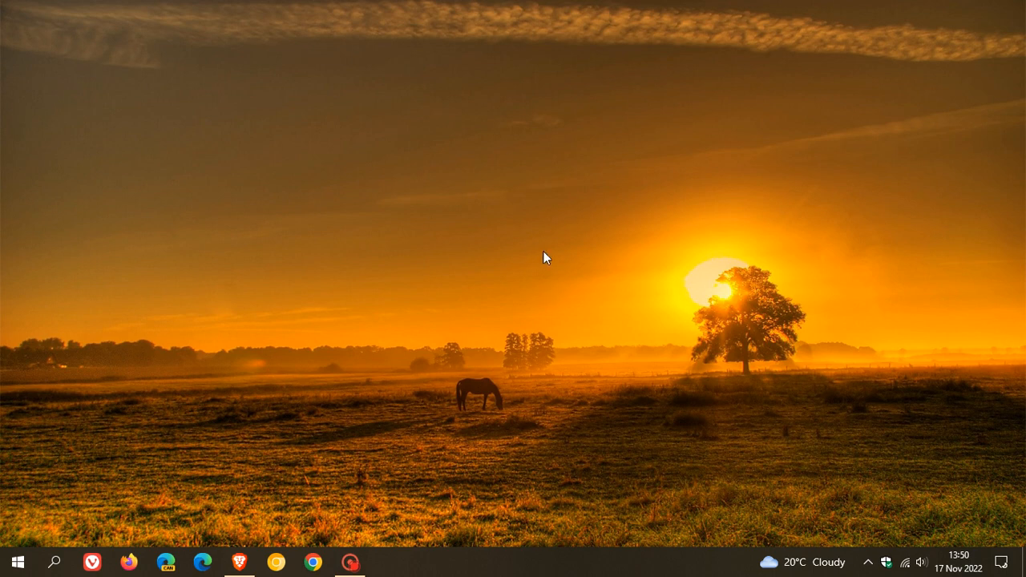
mouse_move(559, 253)
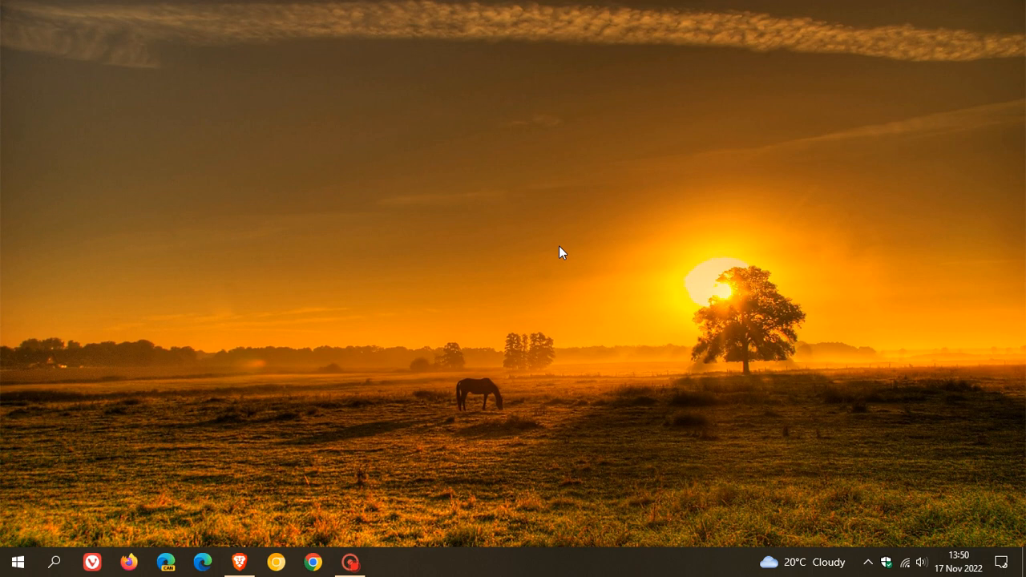
mouse_move(570, 280)
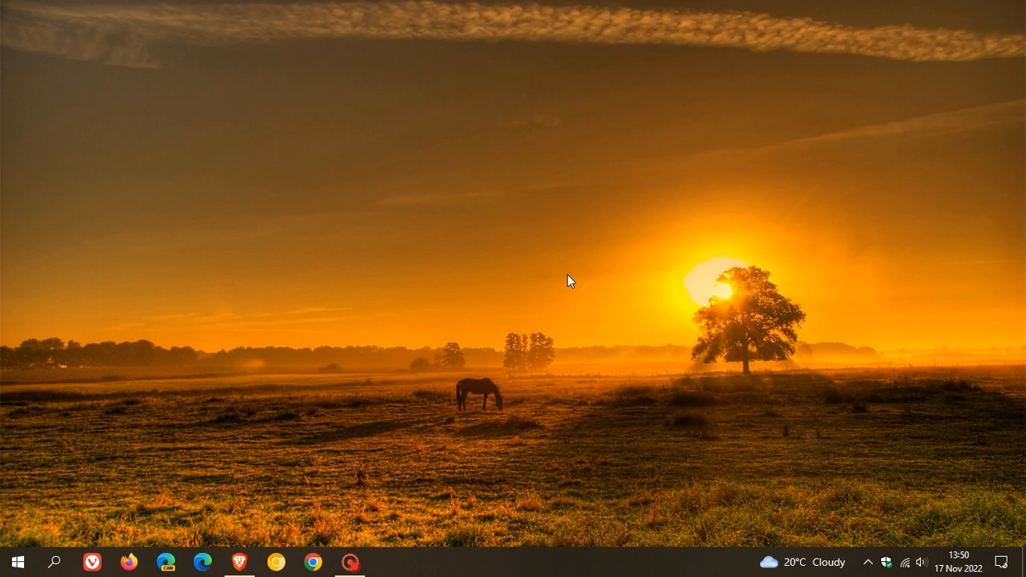
mouse_move(559, 278)
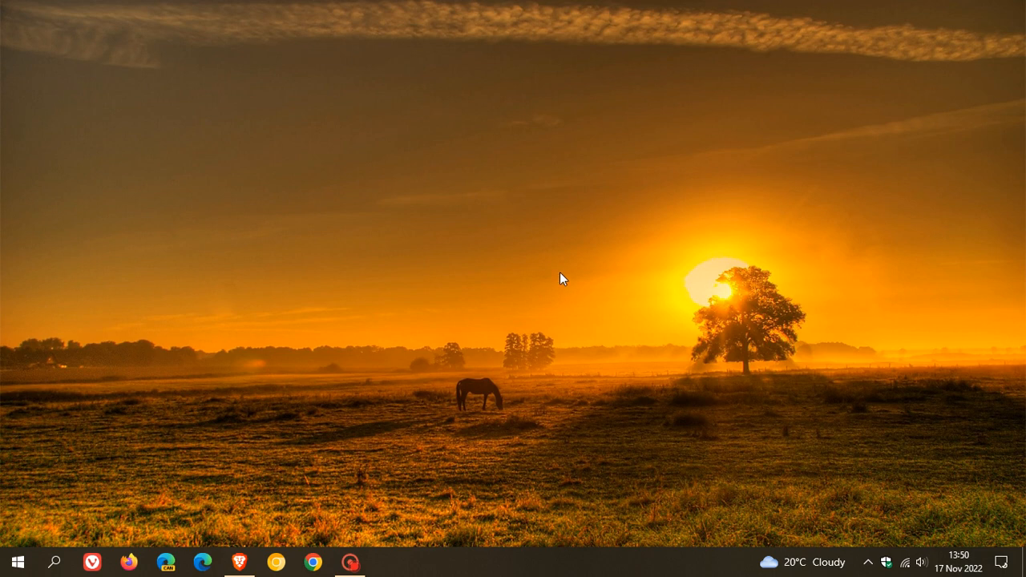
mouse_move(559, 246)
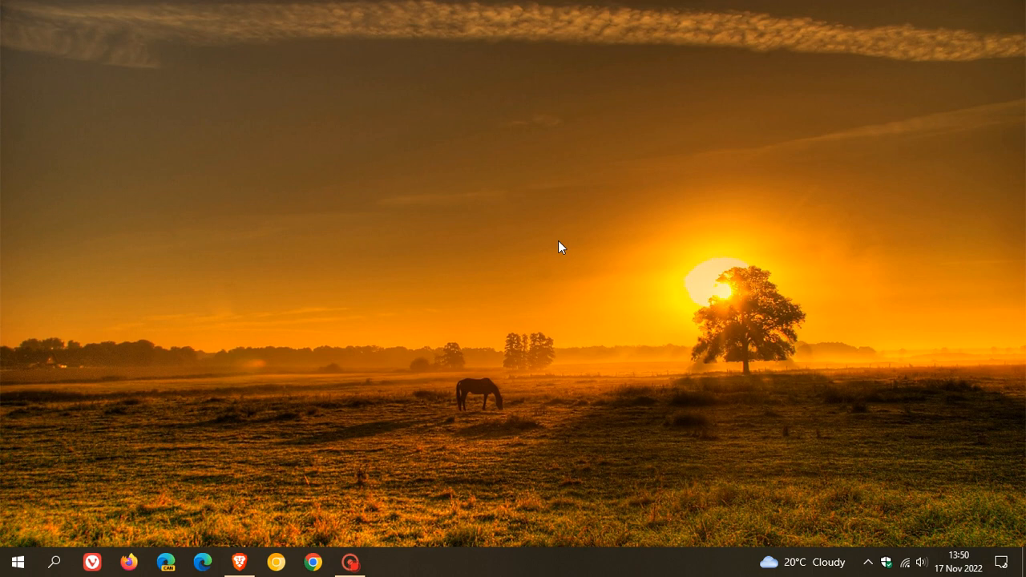
mouse_move(567, 281)
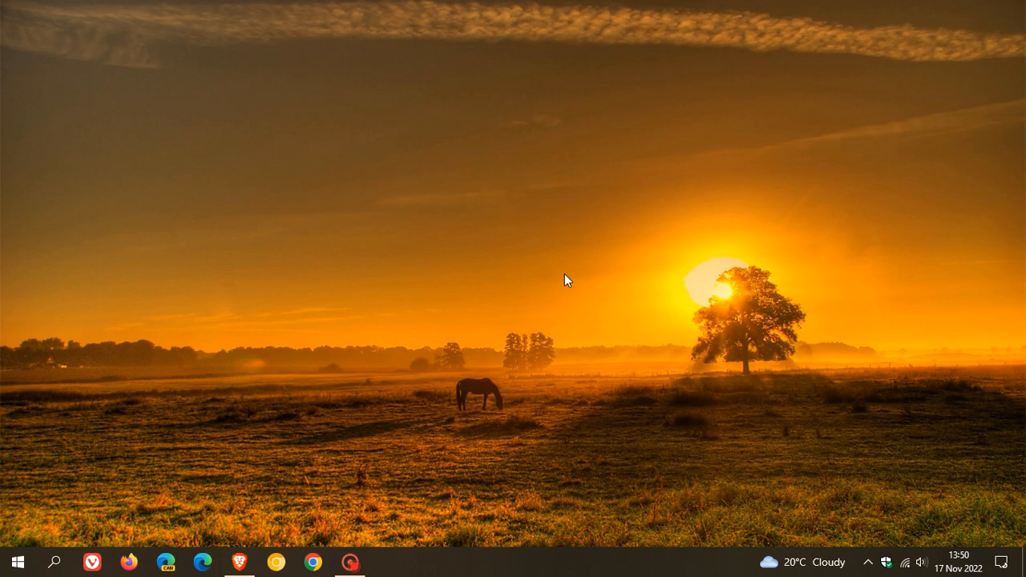
mouse_move(583, 340)
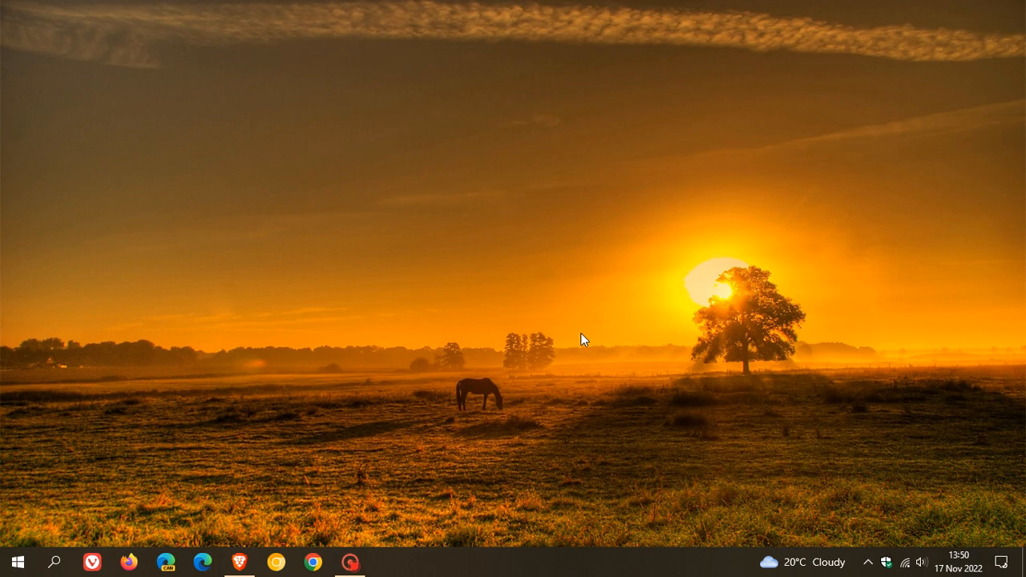